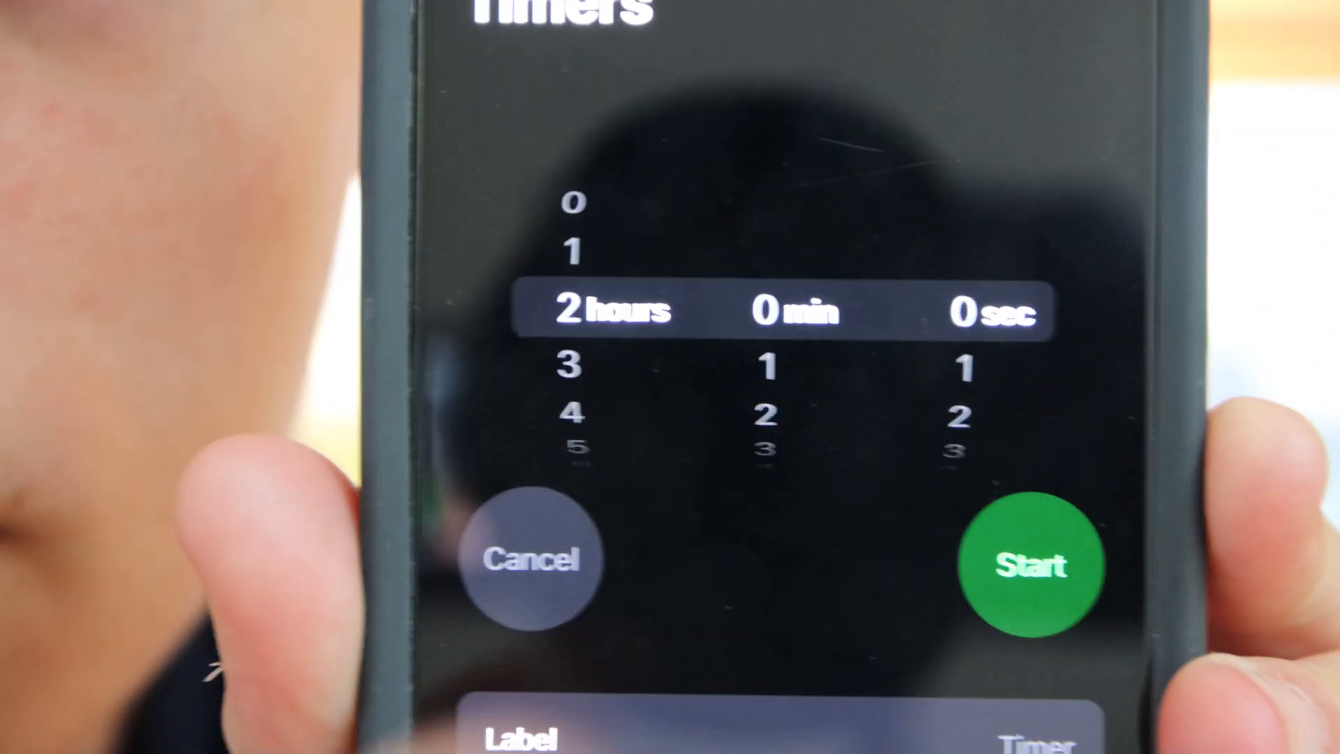
Start the 2-hour timer so it counts down at the top of the Timers list
{"action": "left_click", "coordinate": [1030, 565]}
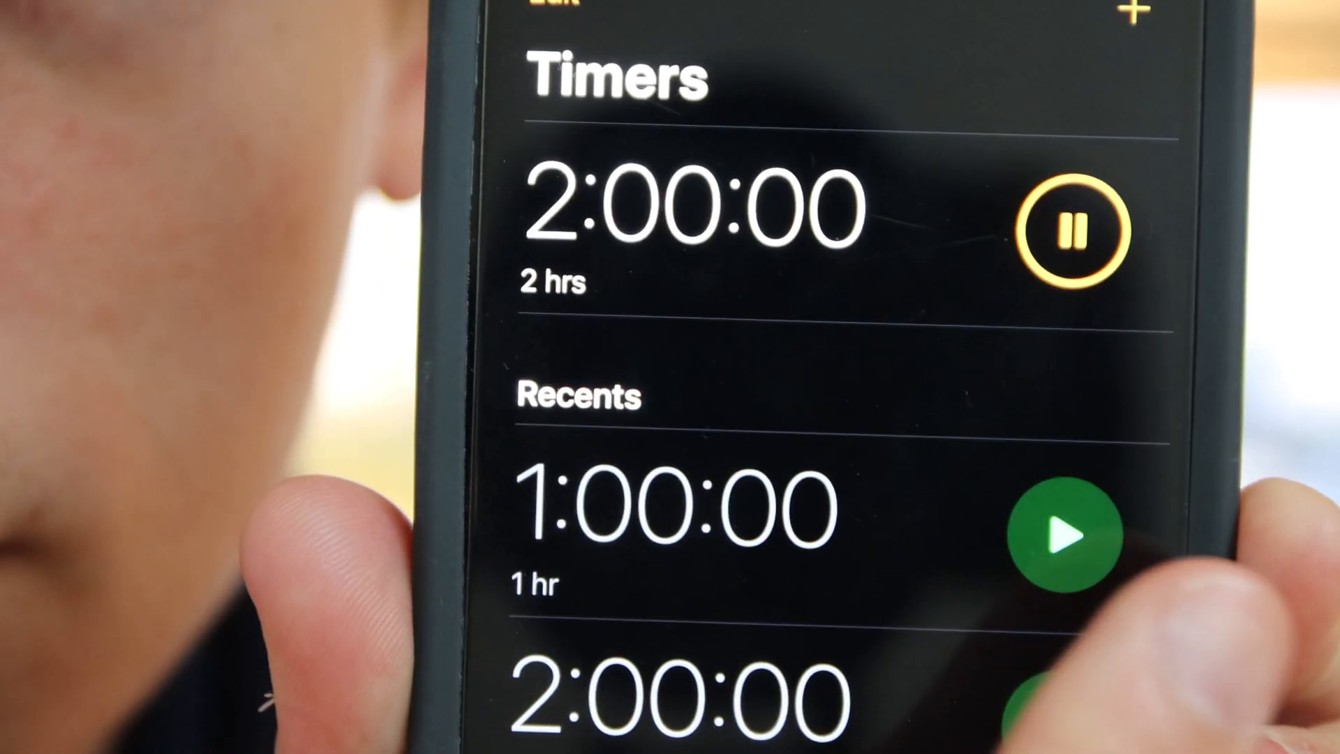